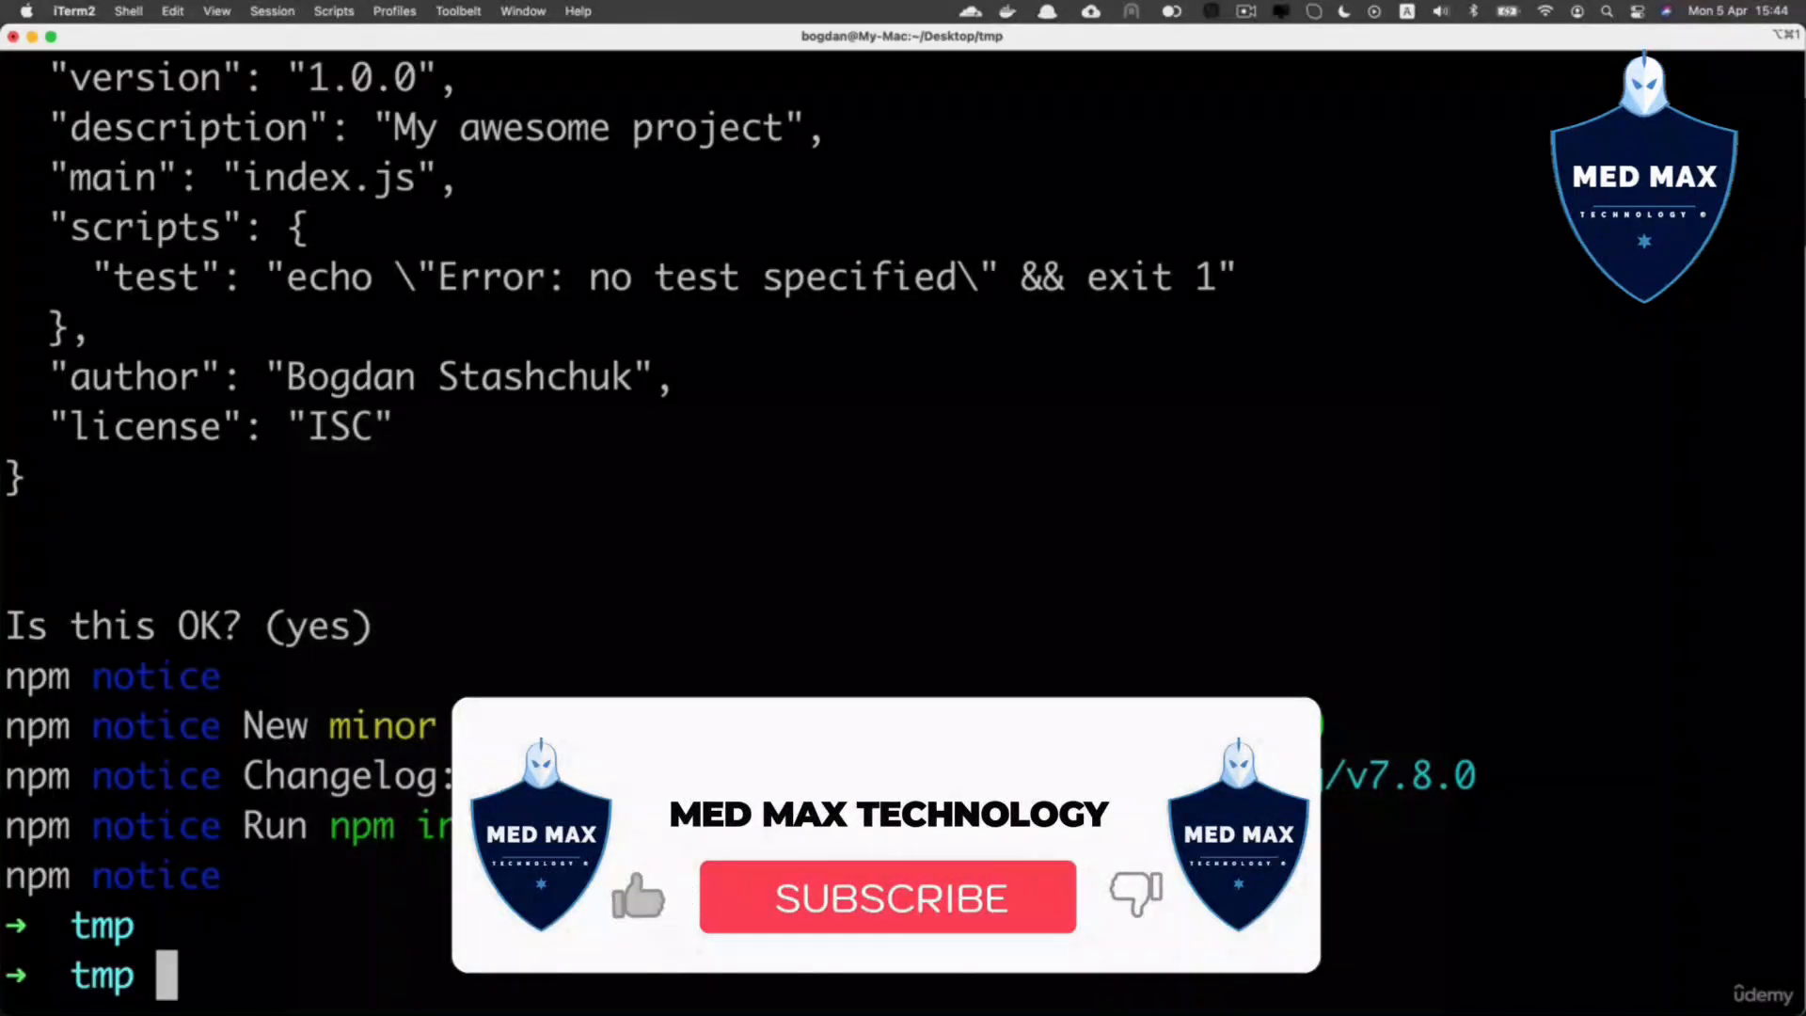
click(886, 899)
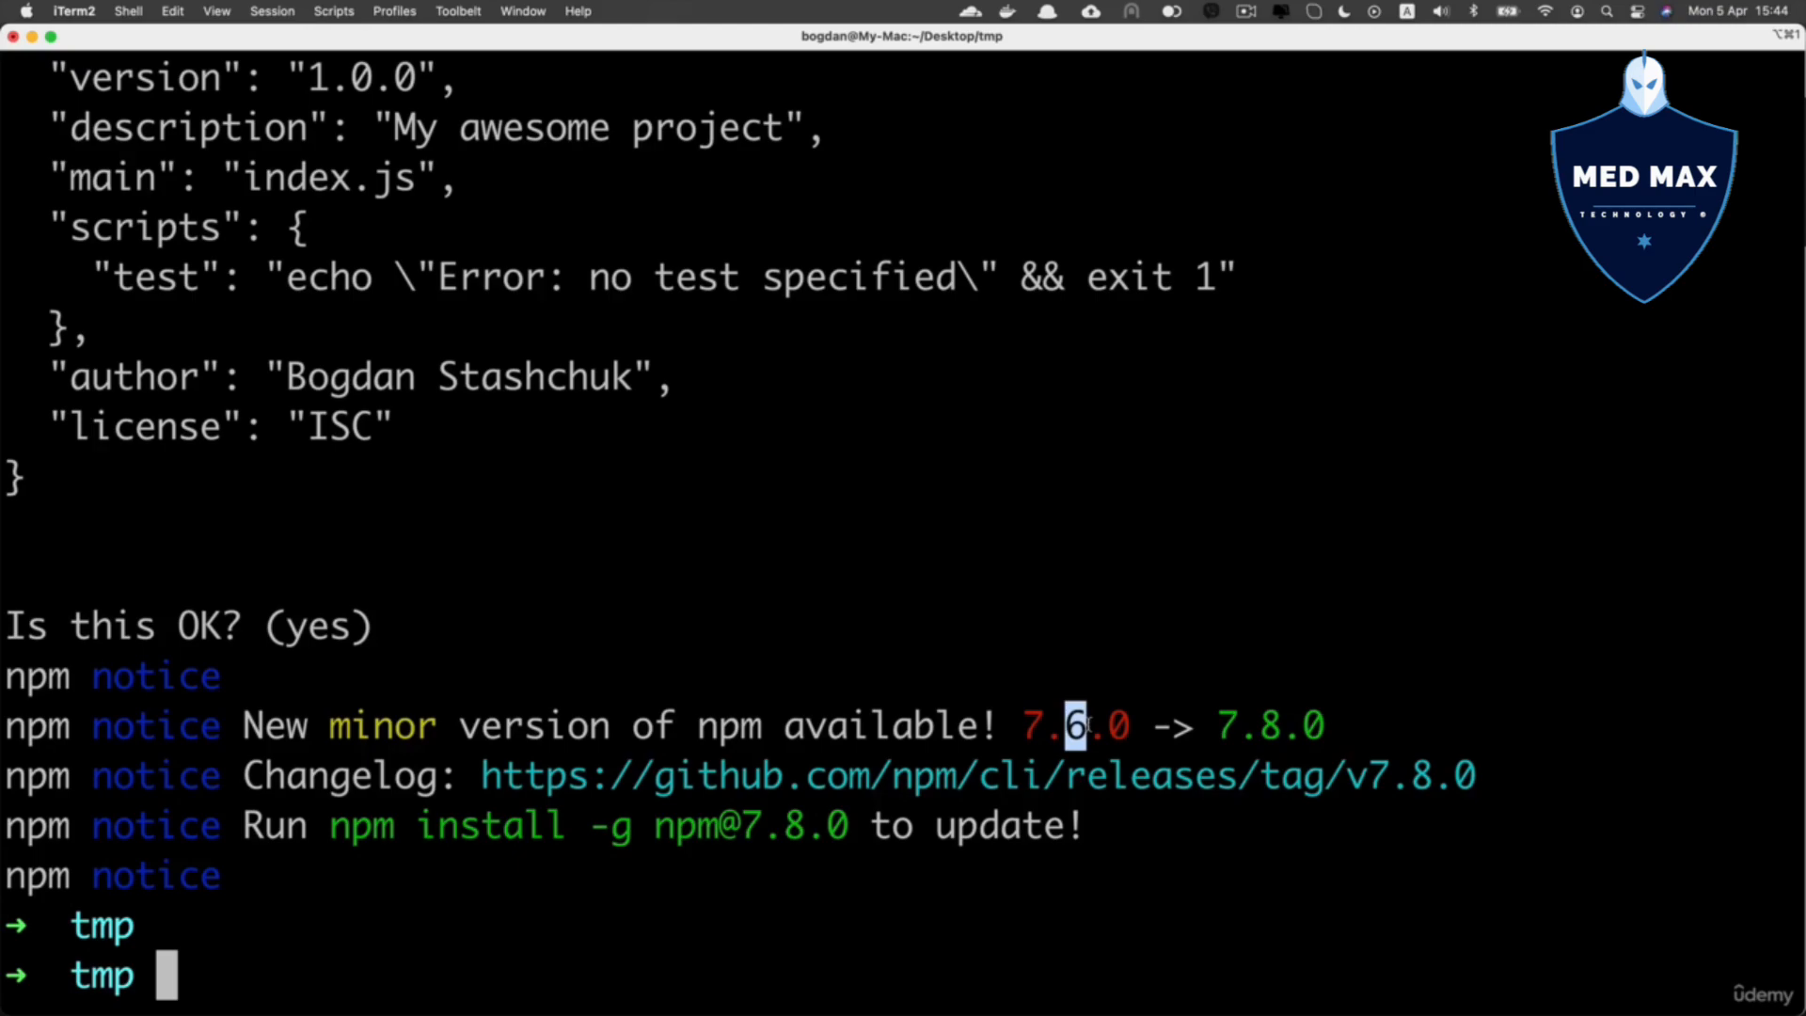
double_click(382, 724)
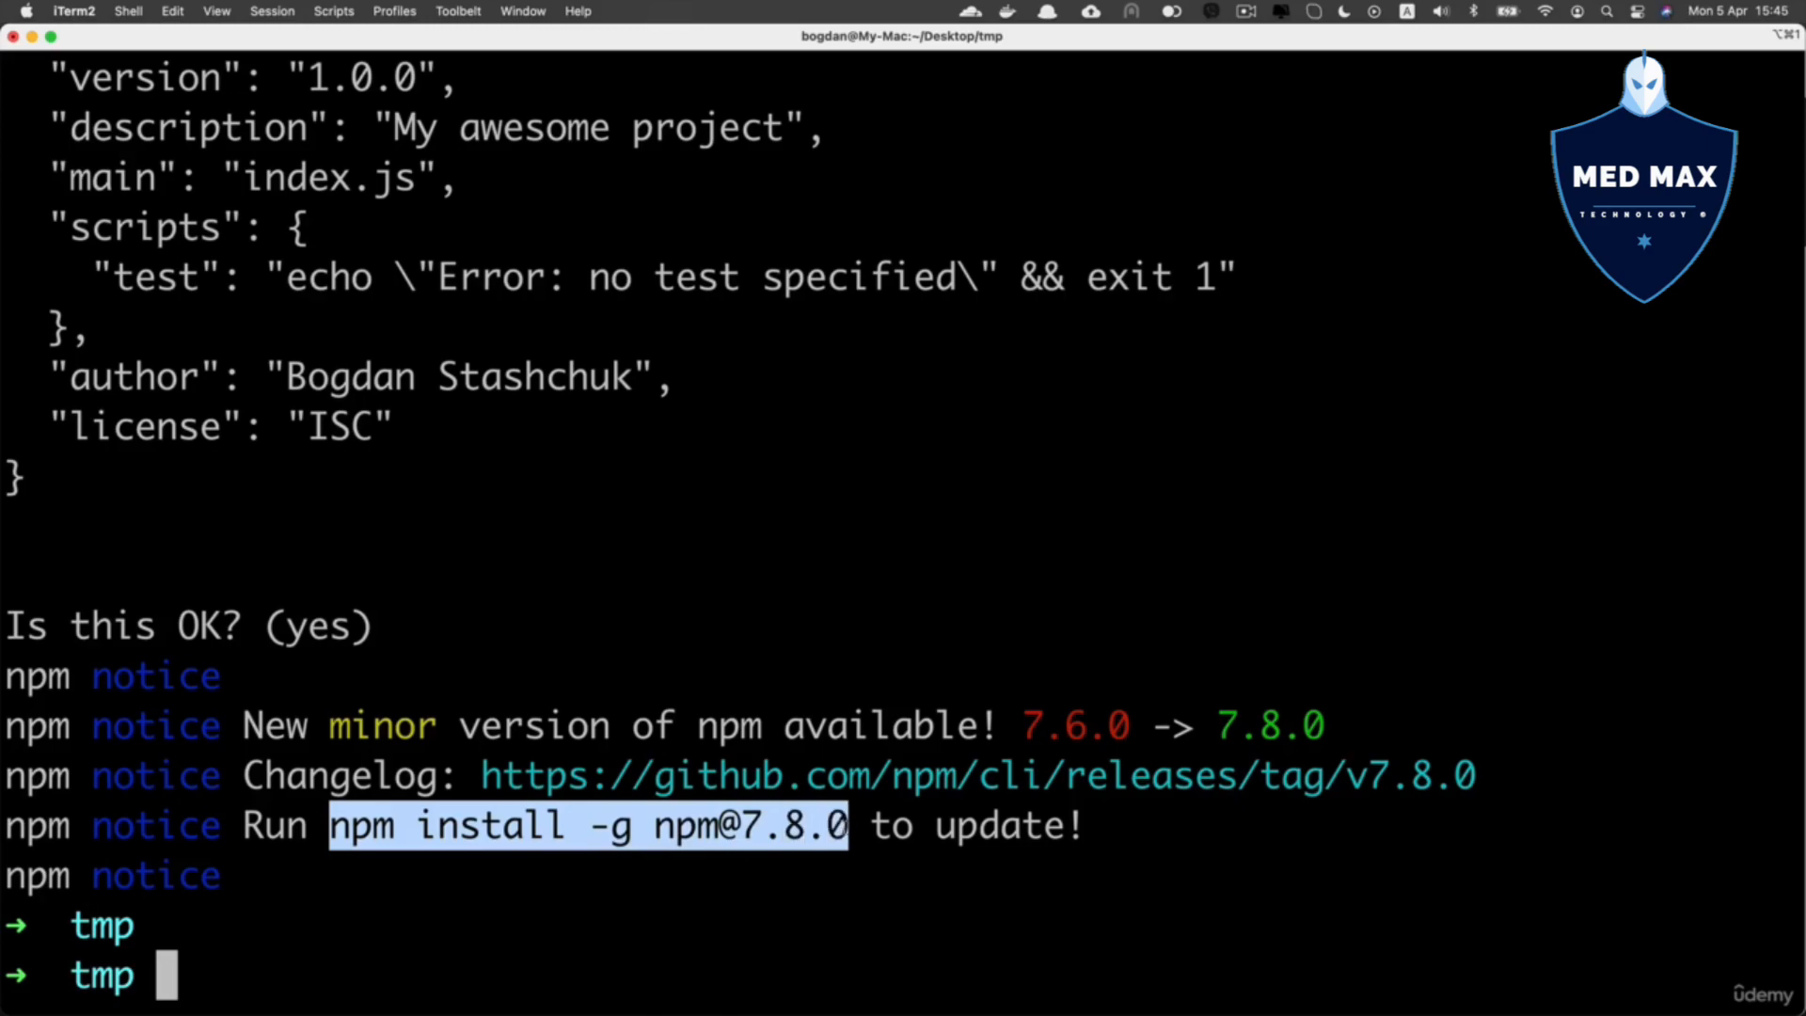
mouse_move(629, 884)
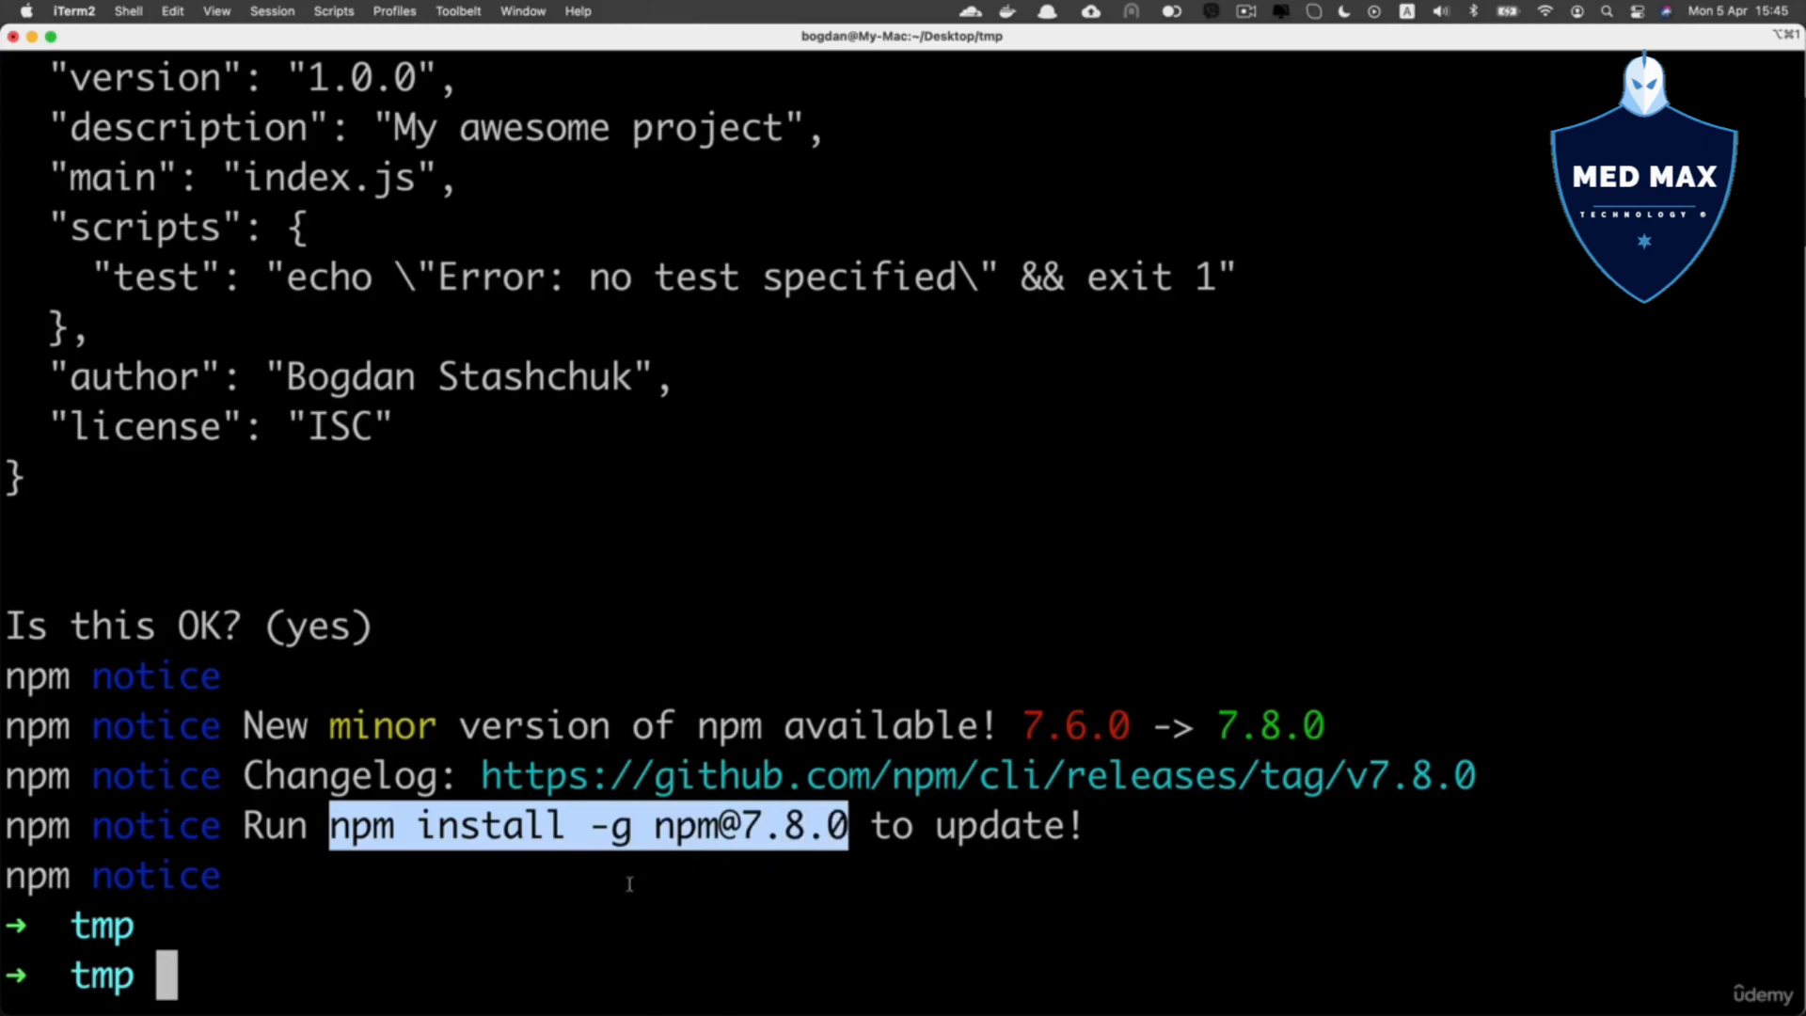
key(Return)
text(npm -v)
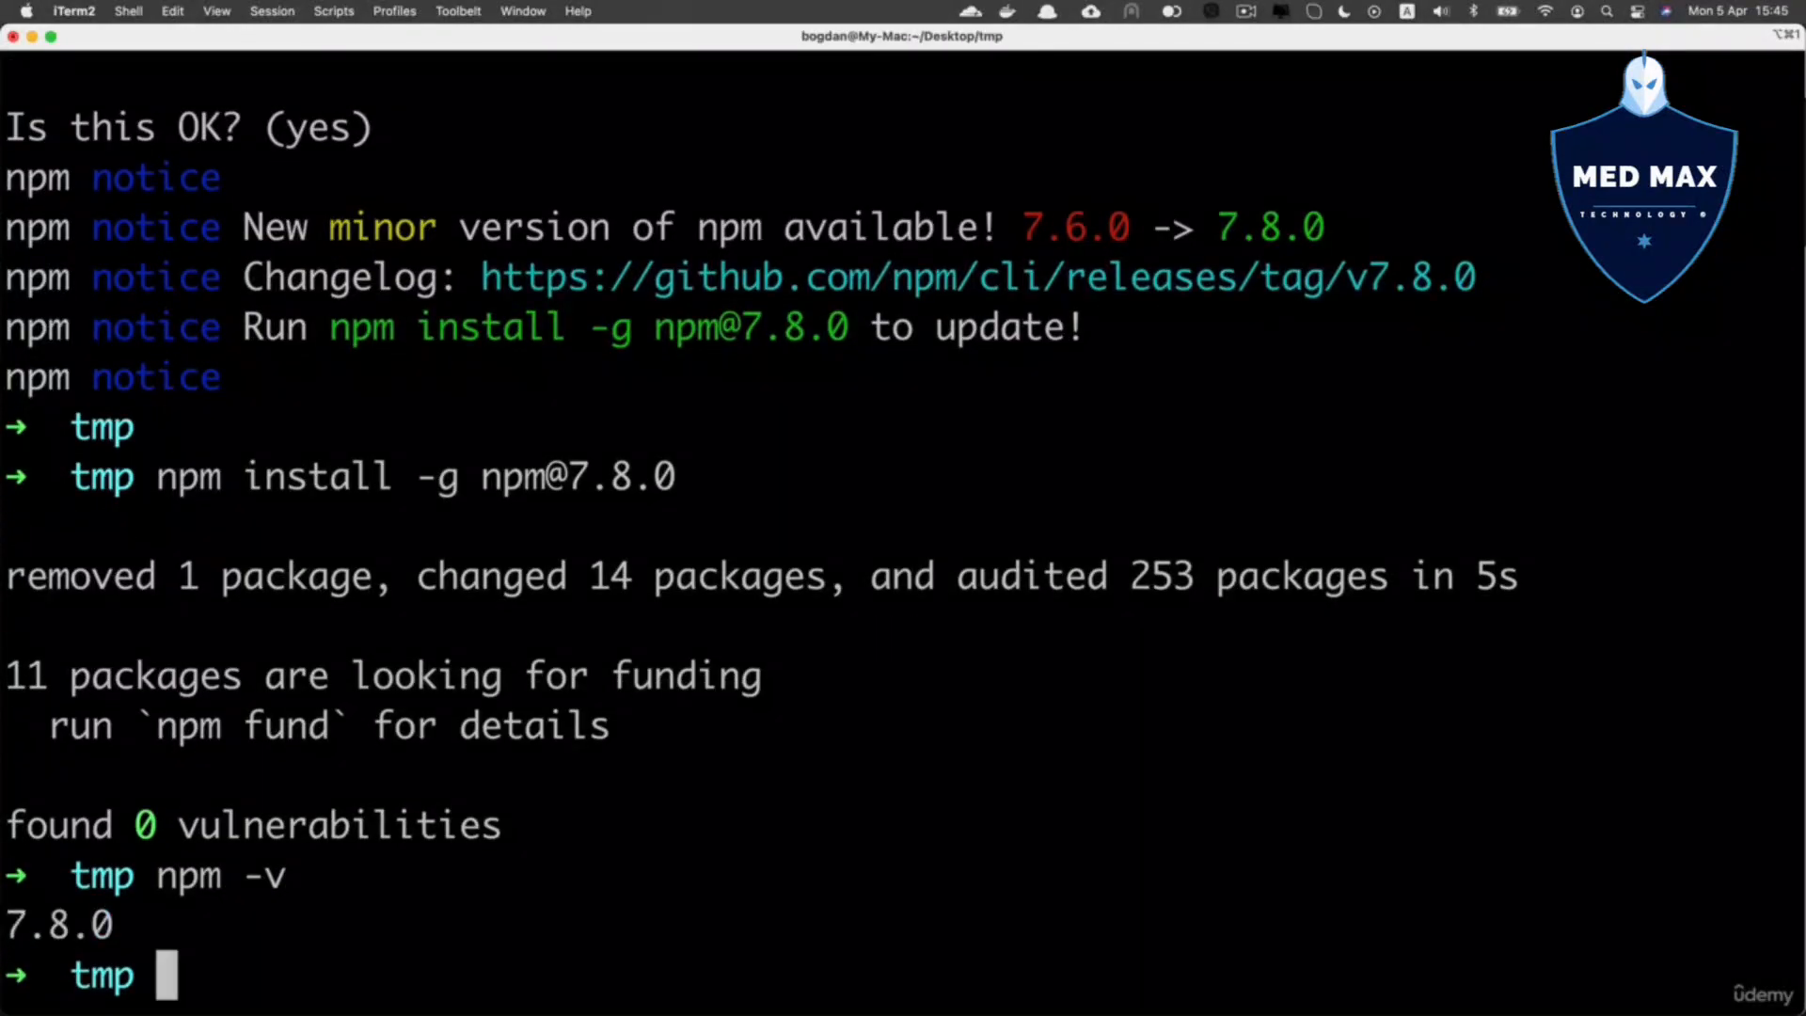
double_click(13, 924)
text(ls)
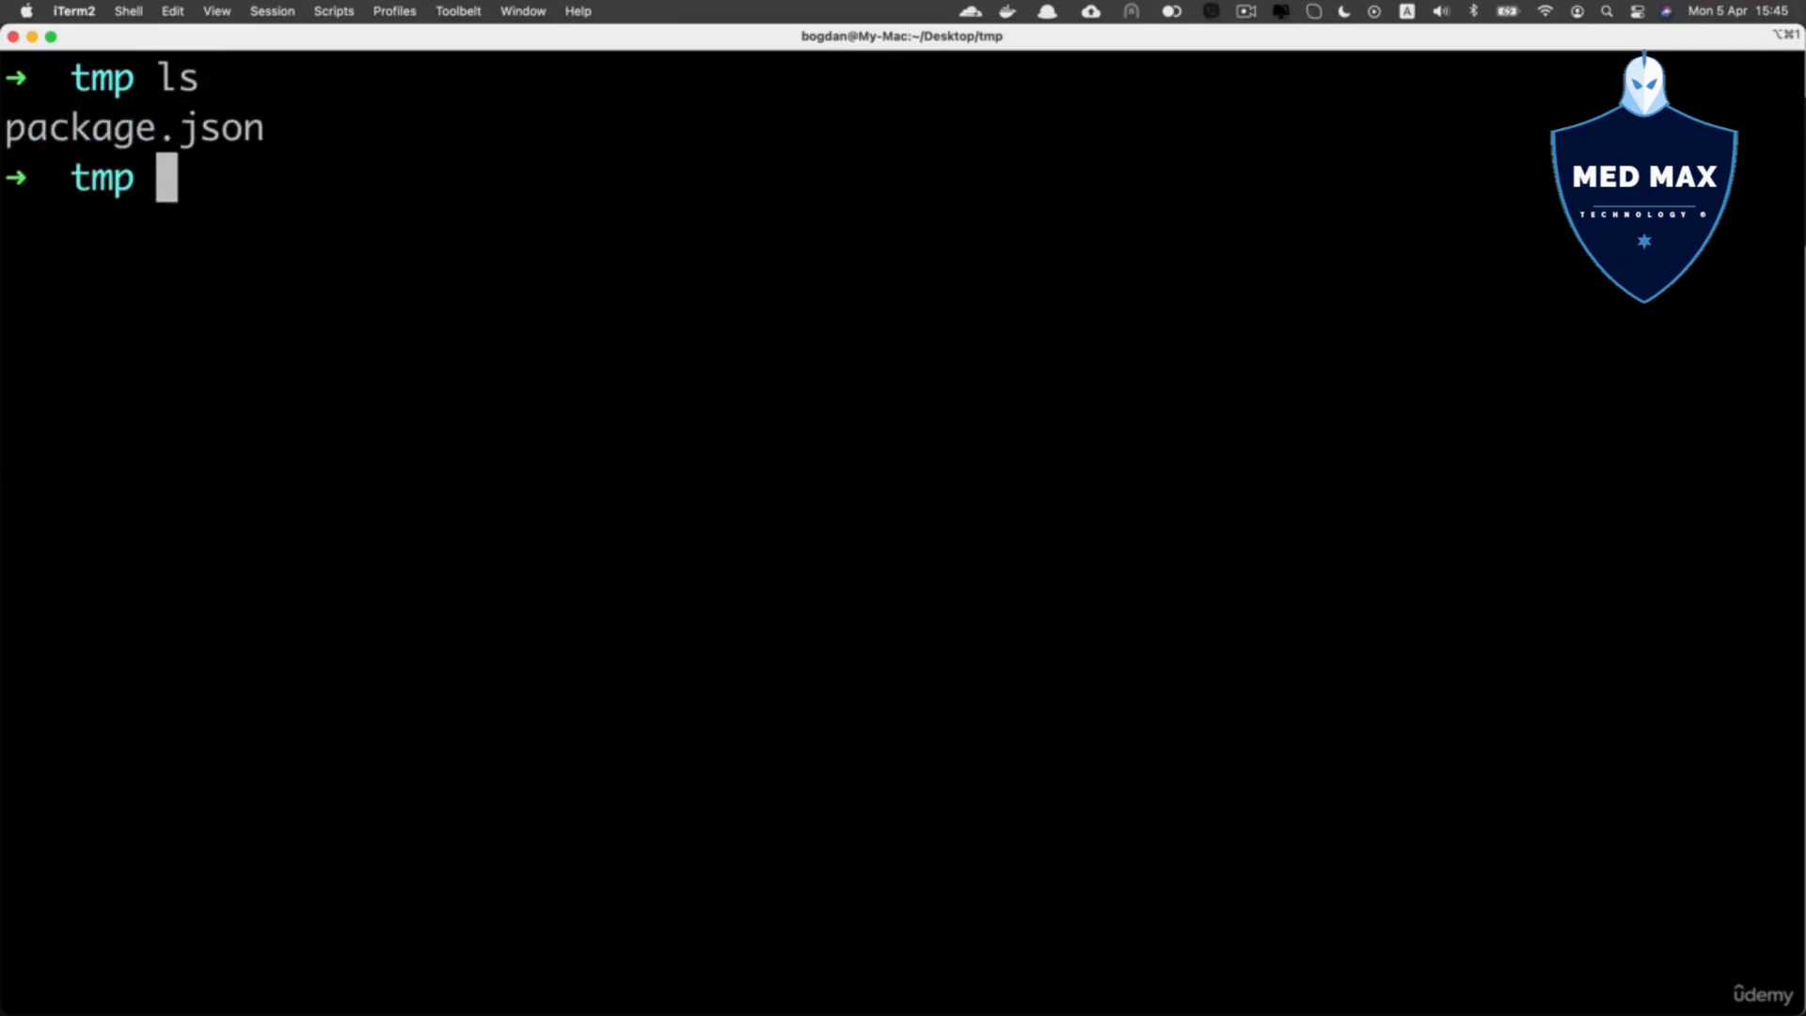
mouse_move(226, 173)
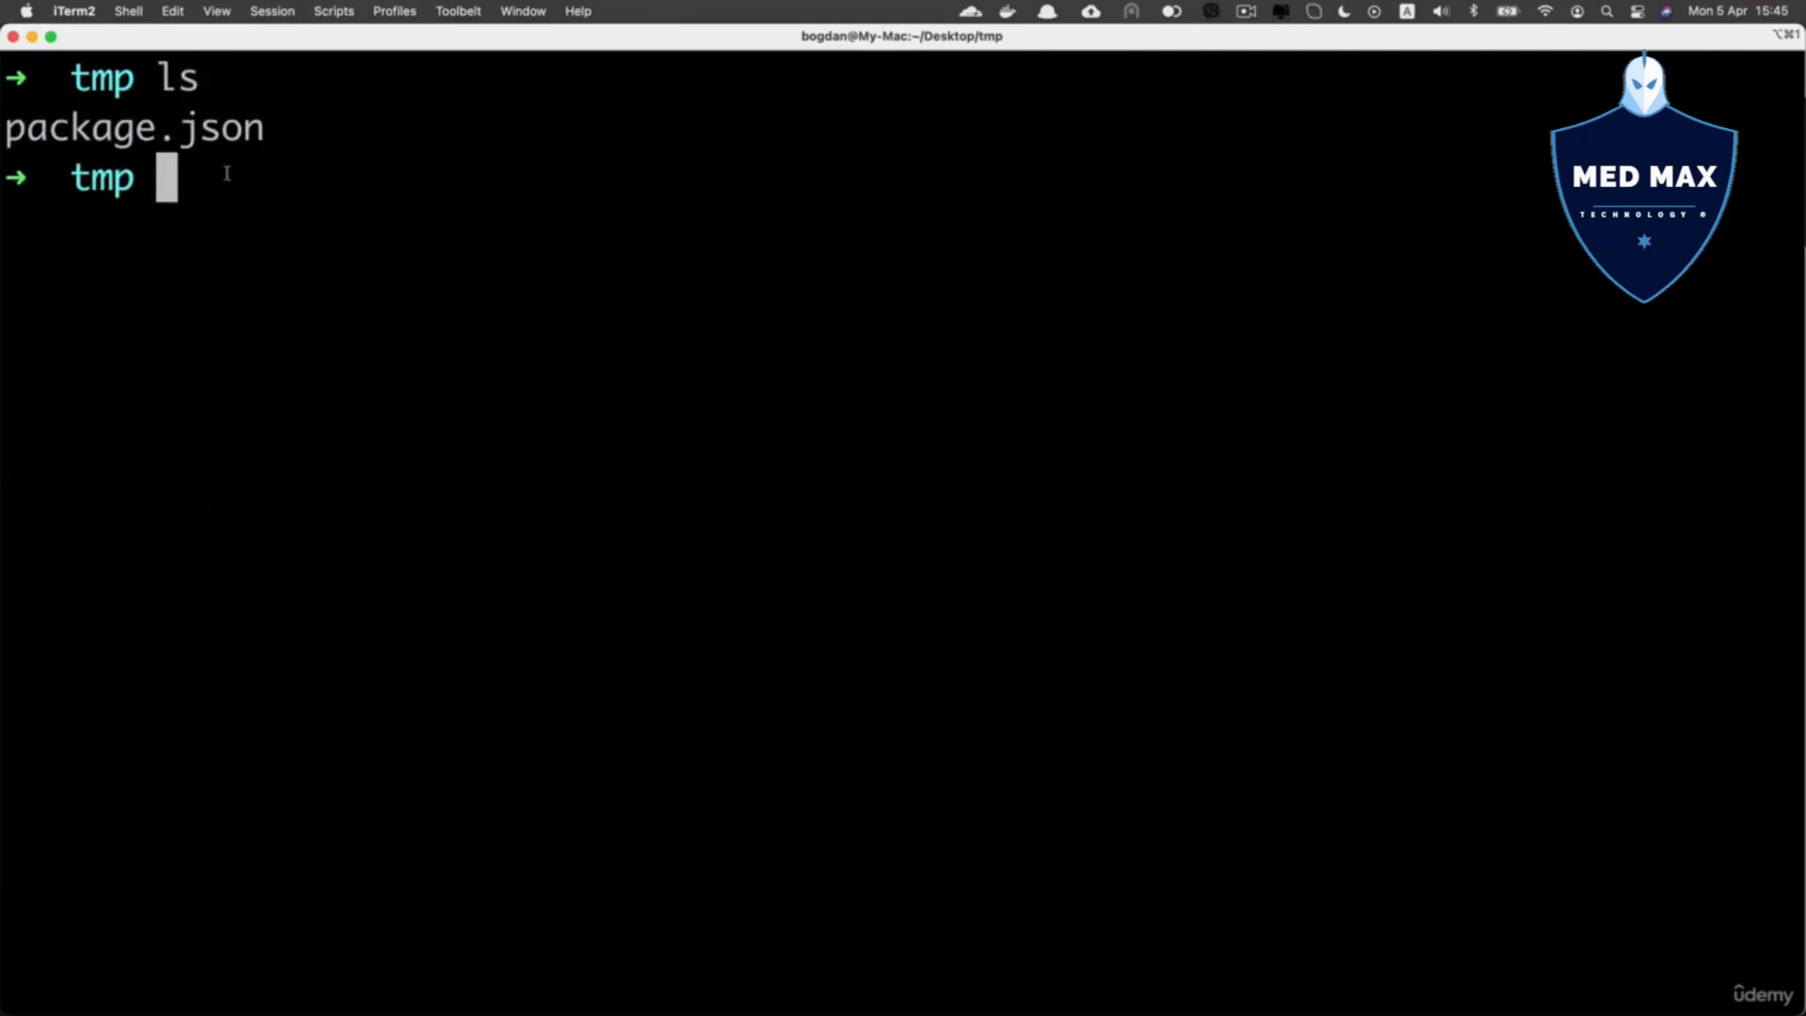
- Print package.json with cat, showing name tmp, version 1.0.0 and ISC license
double_click(130, 126)
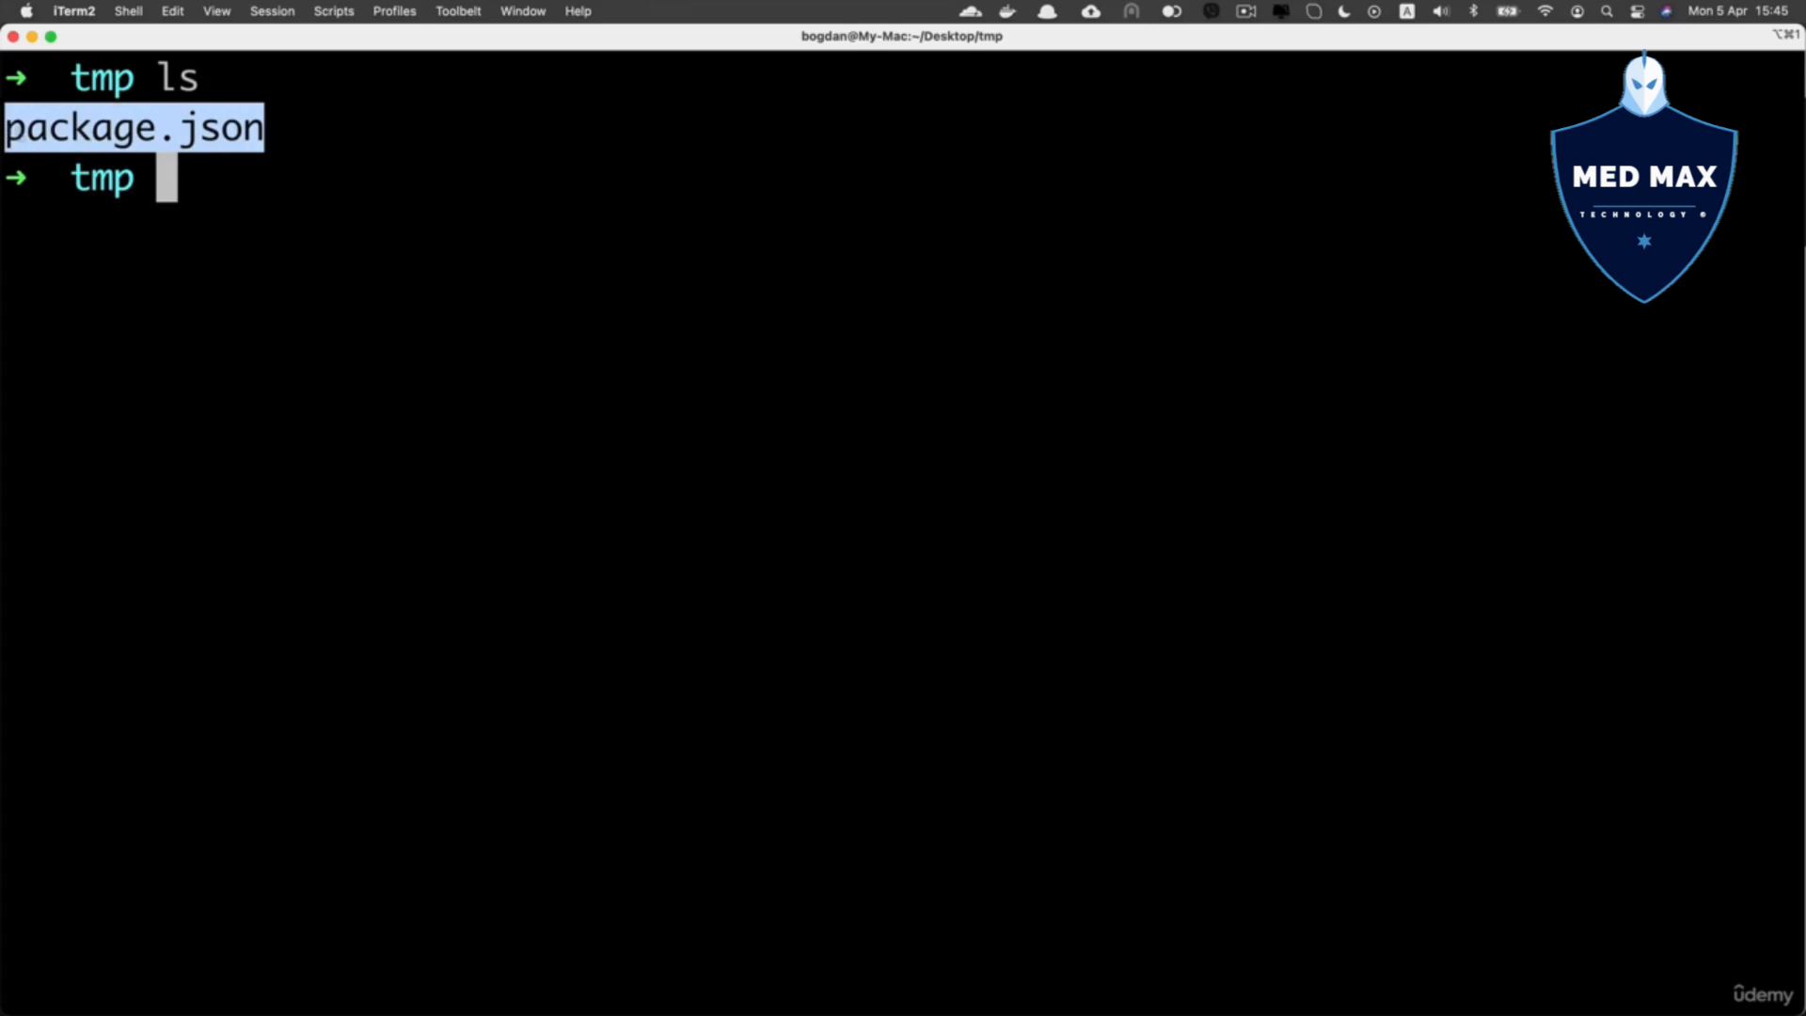
text(cat)
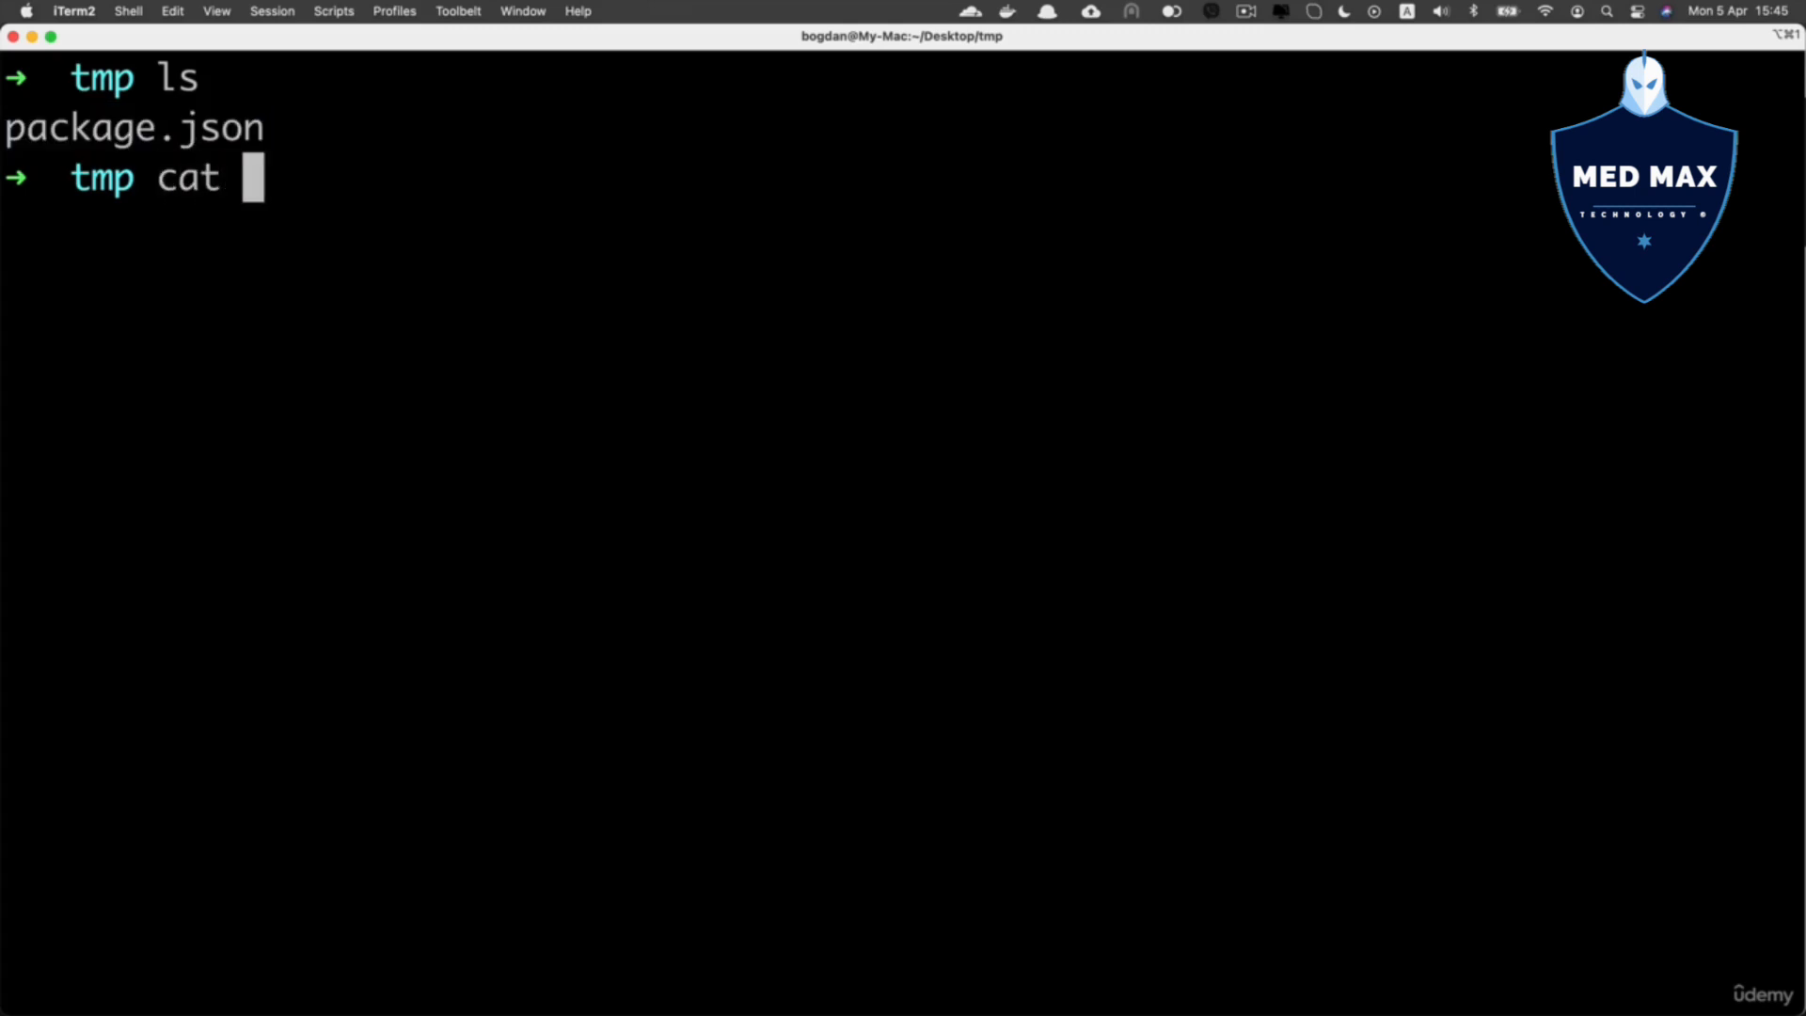
key(Return)
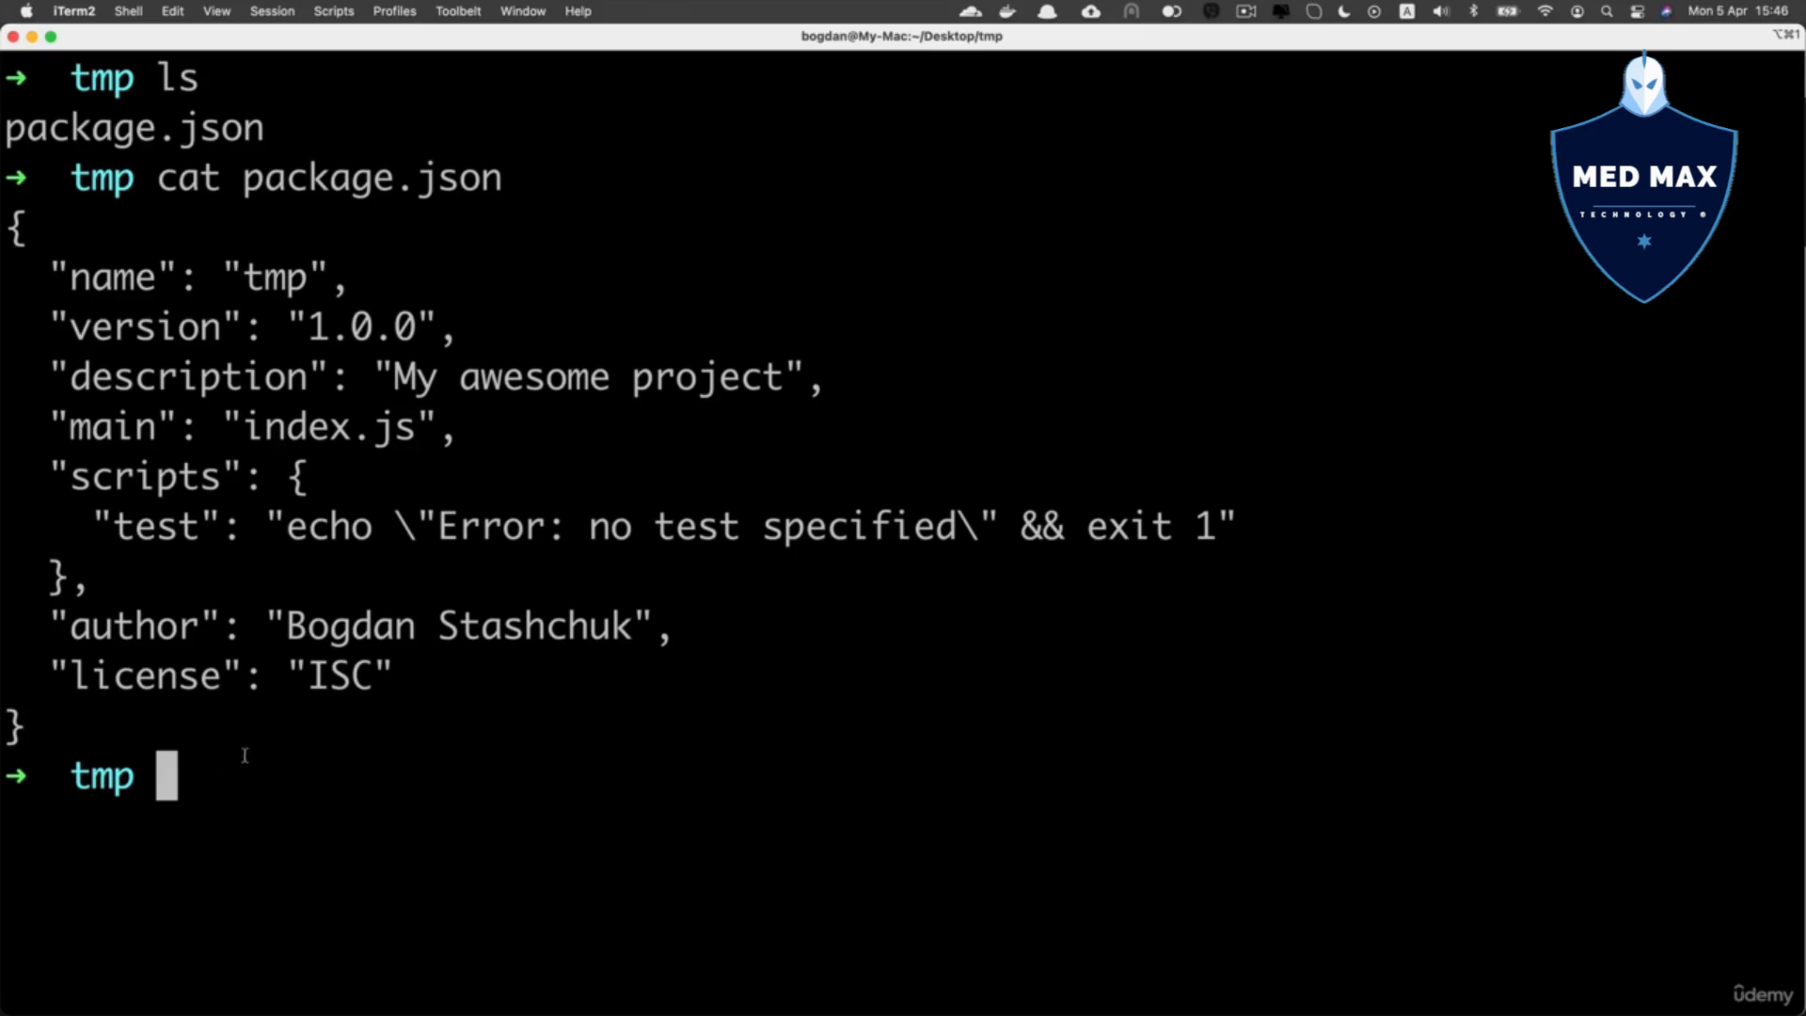
text(cod)
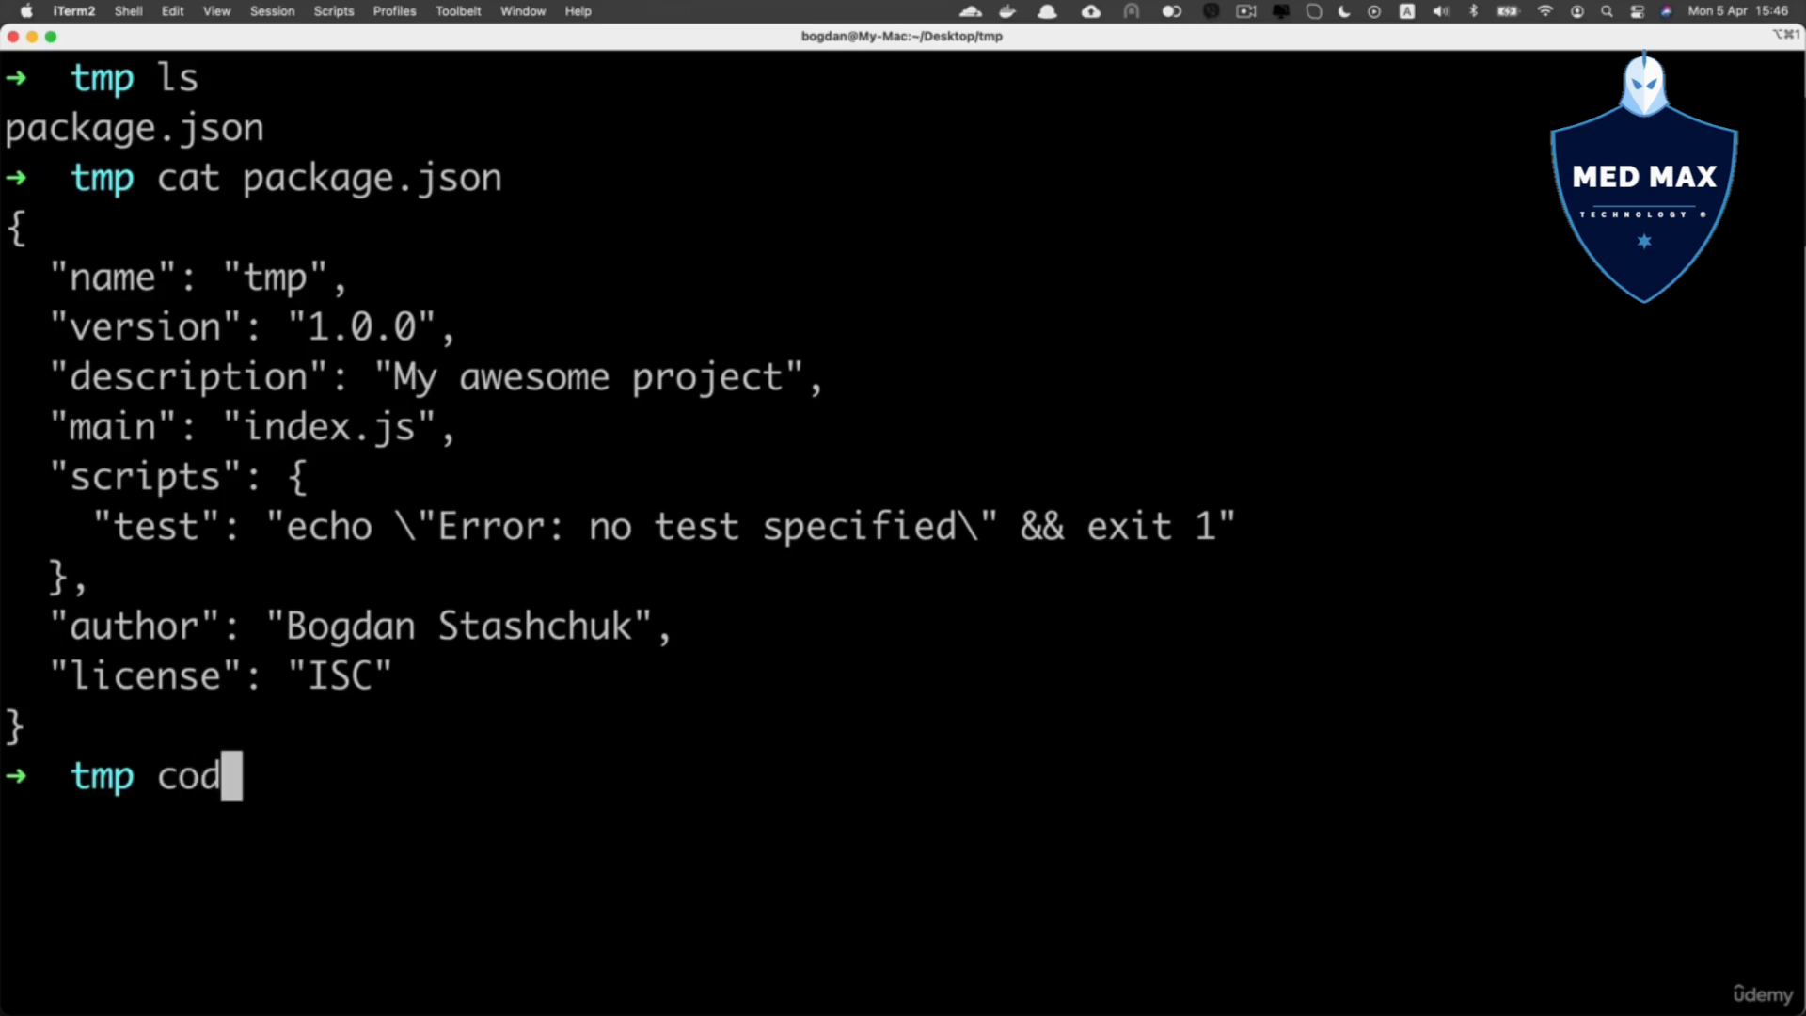
- Run code . to launch Visual Studio Code on the tmp folder
text(e)
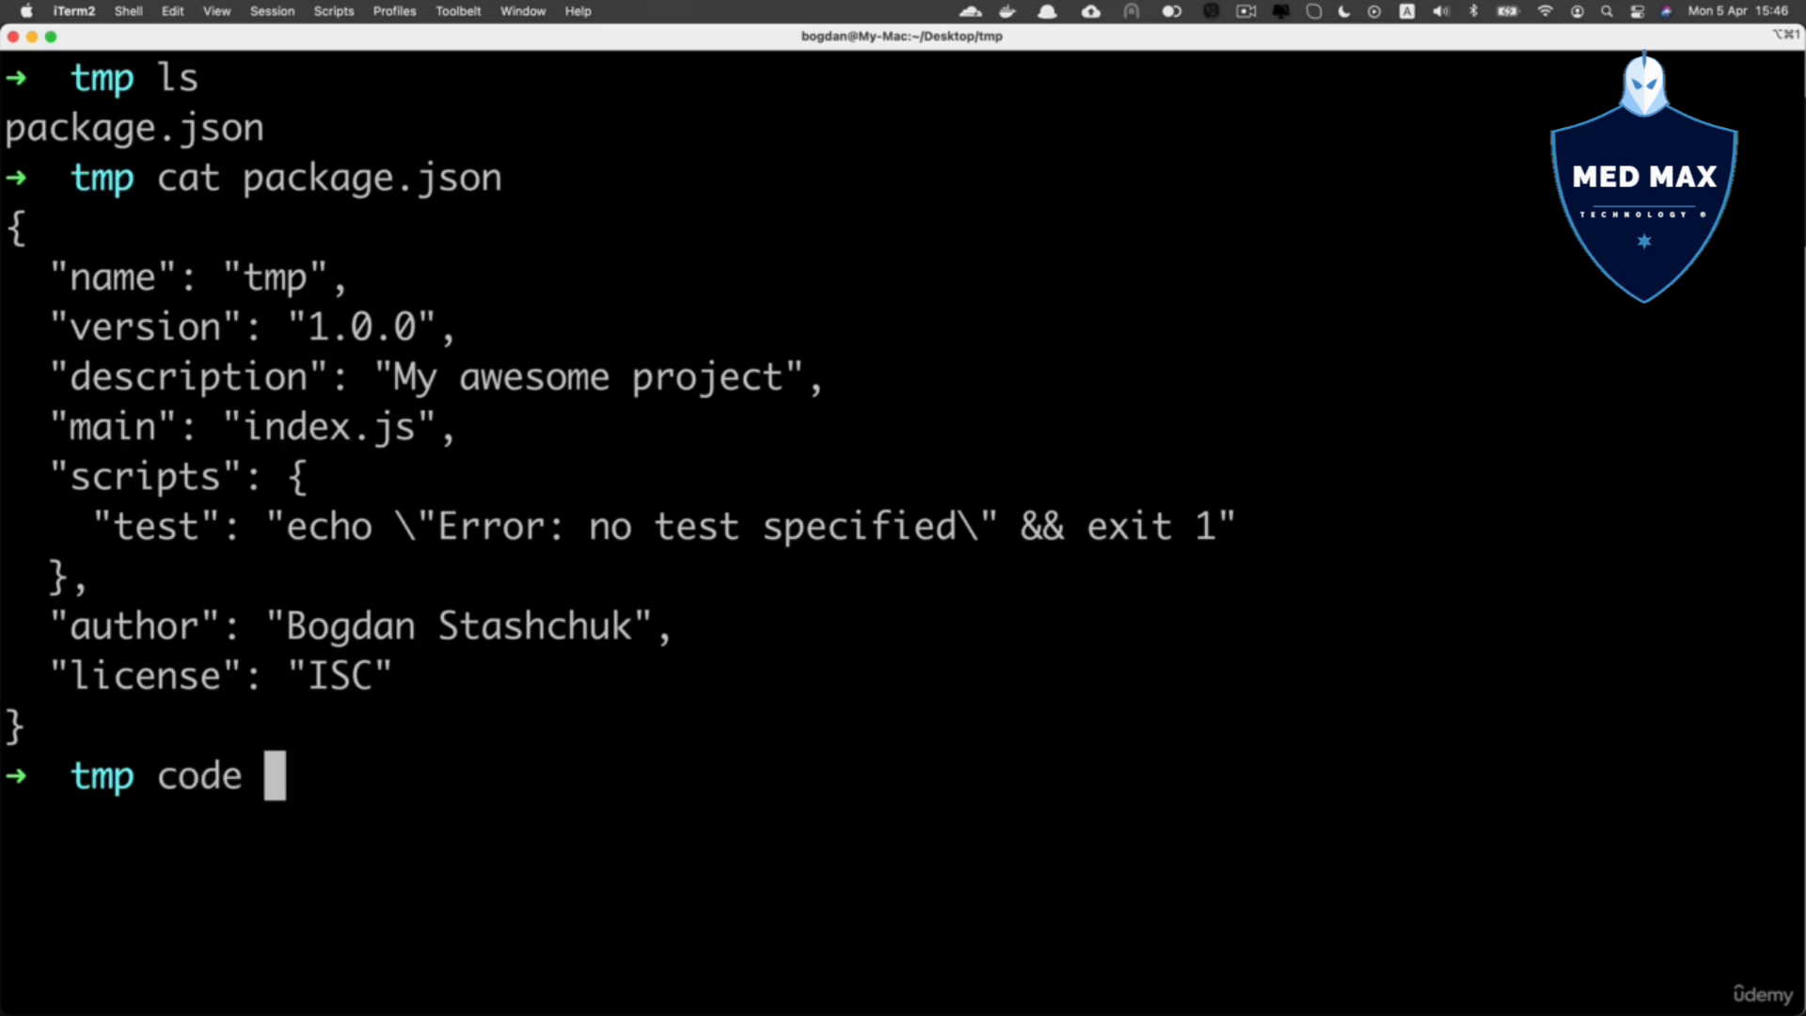
text(.)
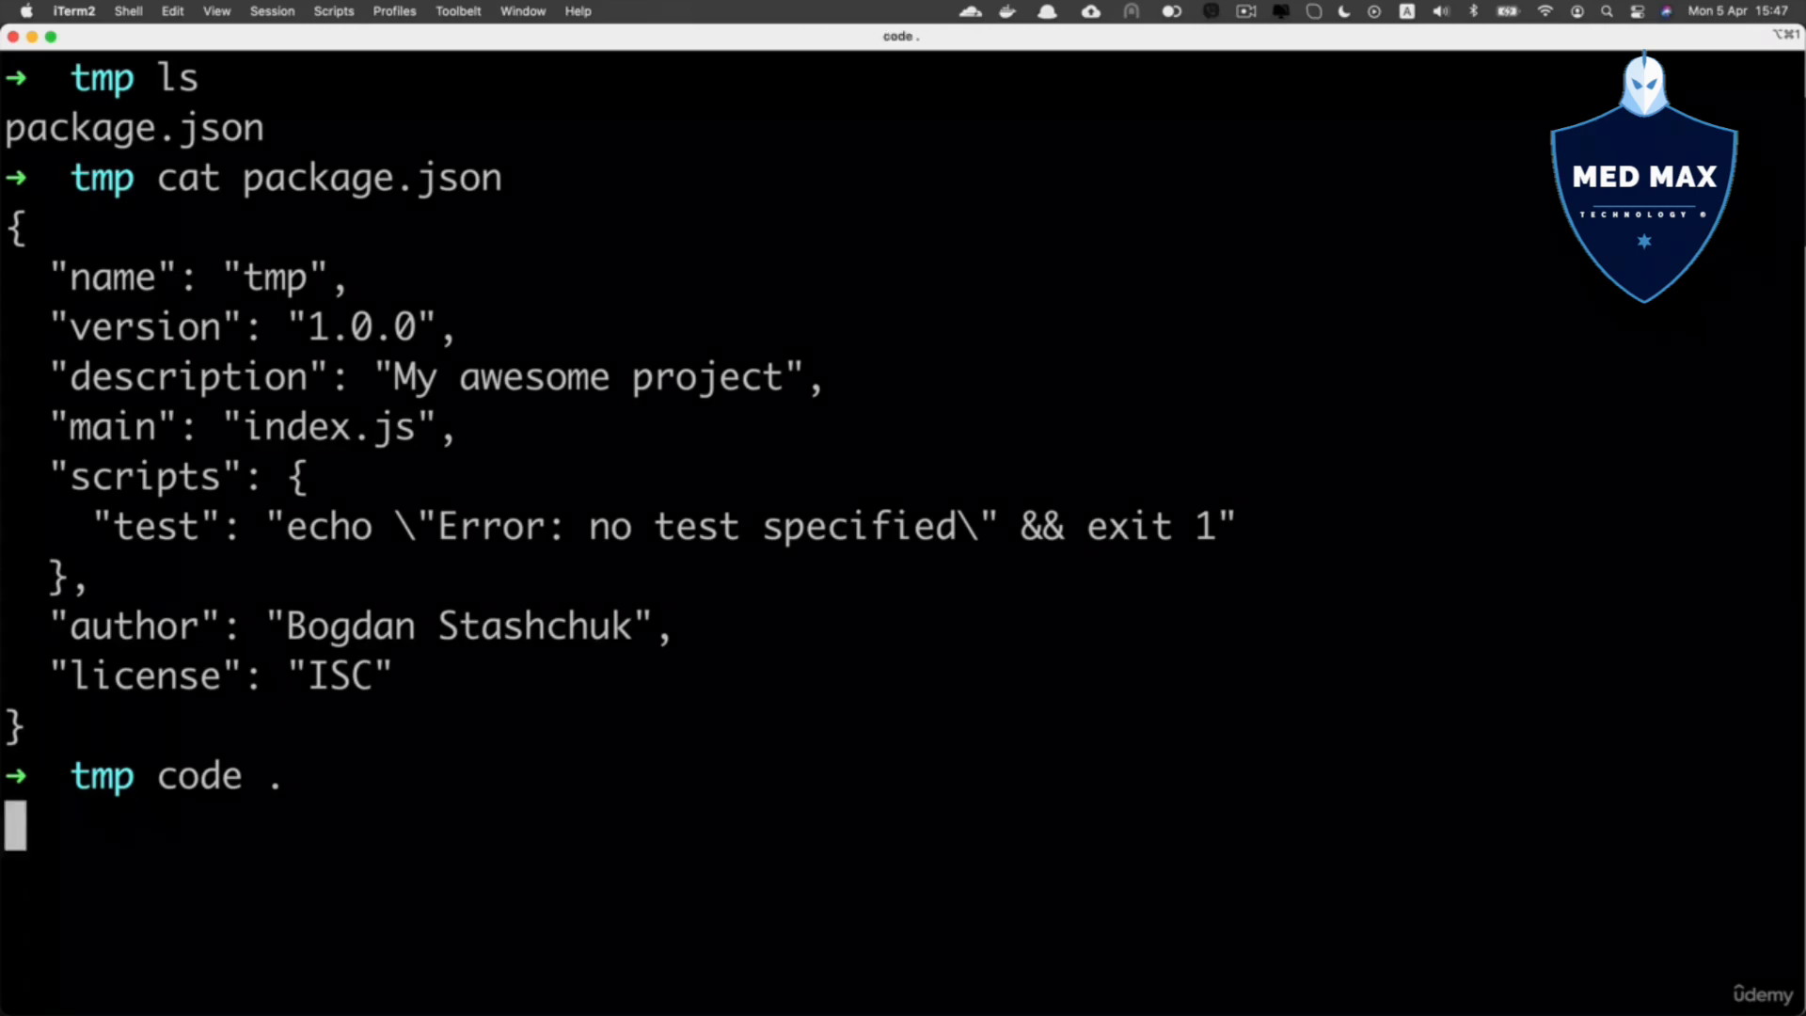
key(Return)
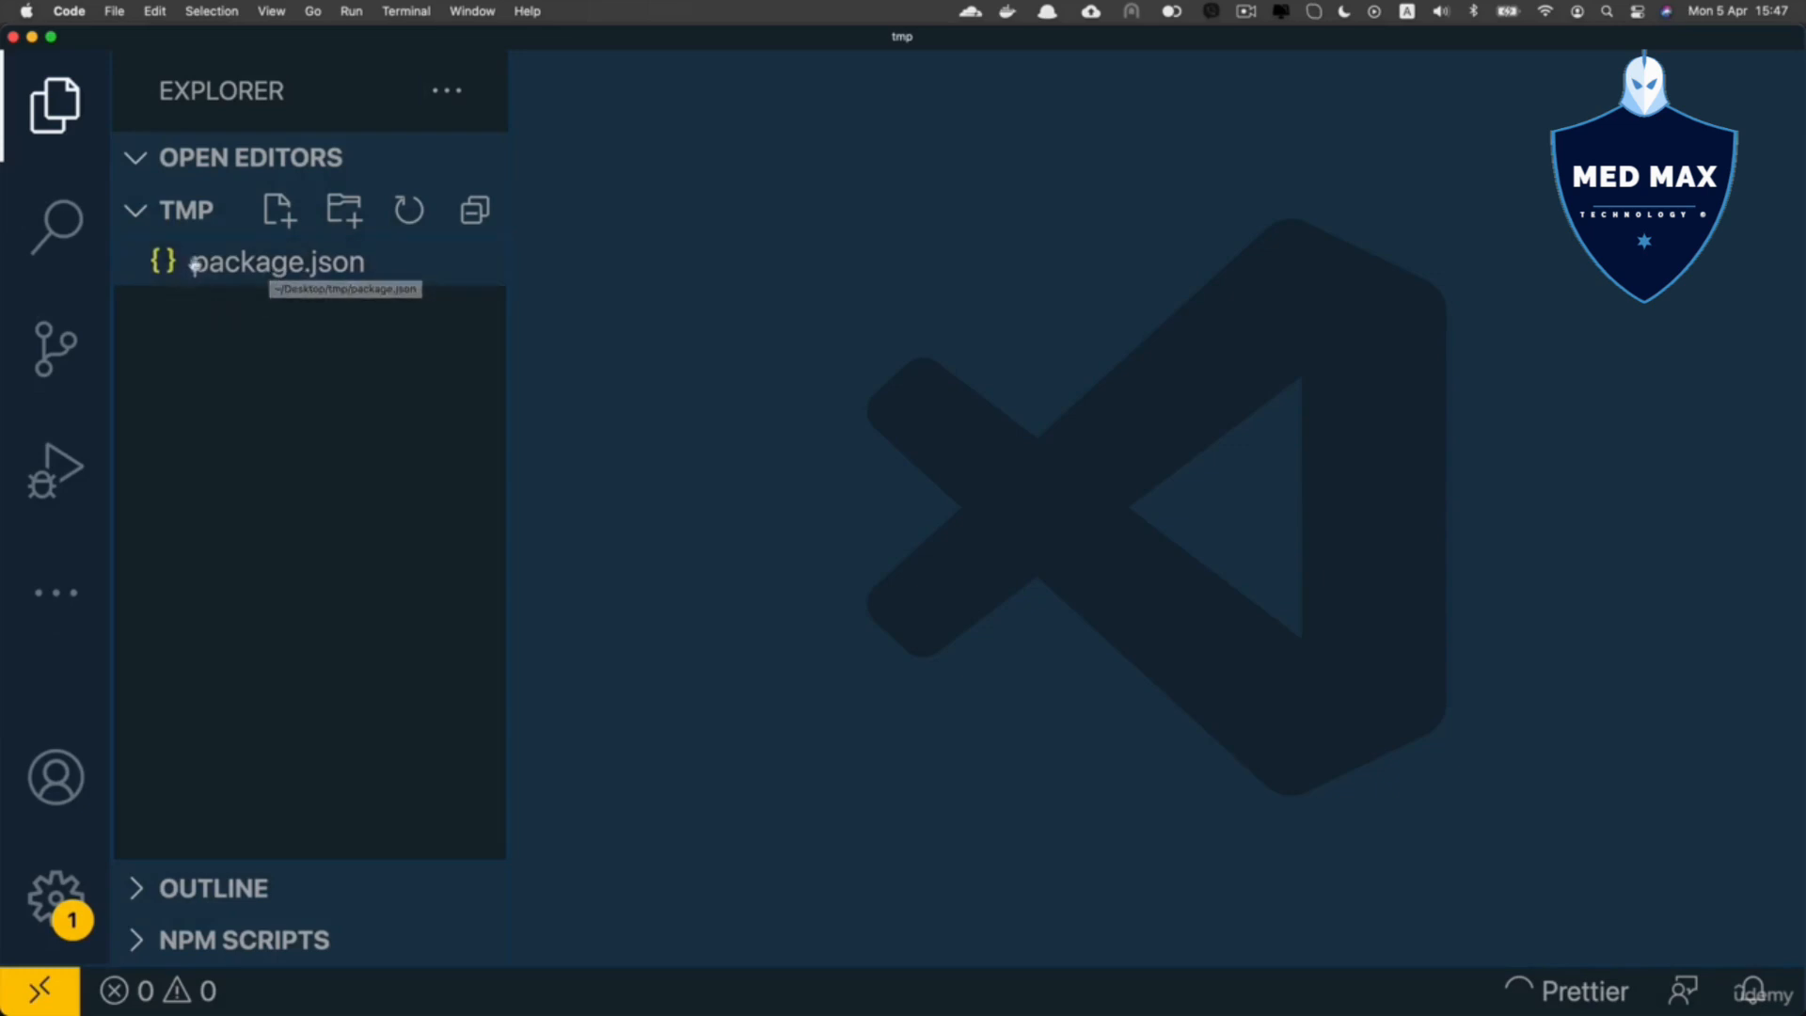
mouse_move(205, 273)
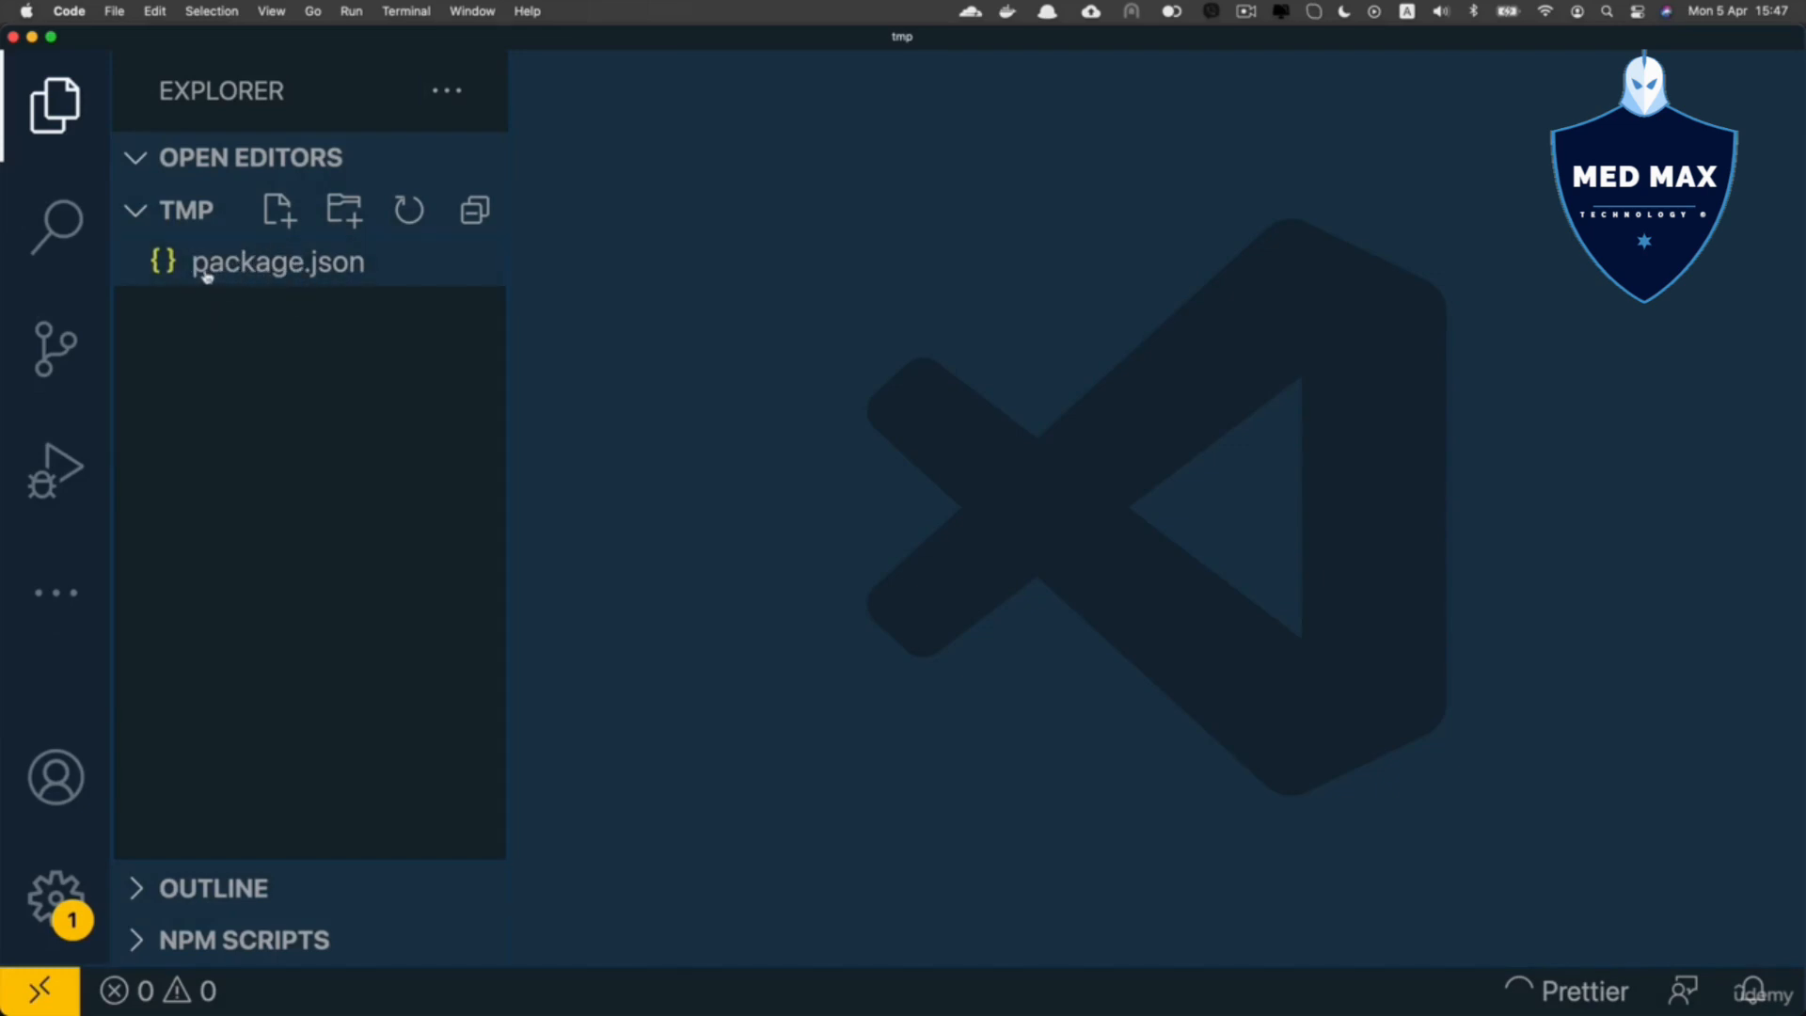
- Open package.json from the TMP explorer into an editor tab
click(277, 262)
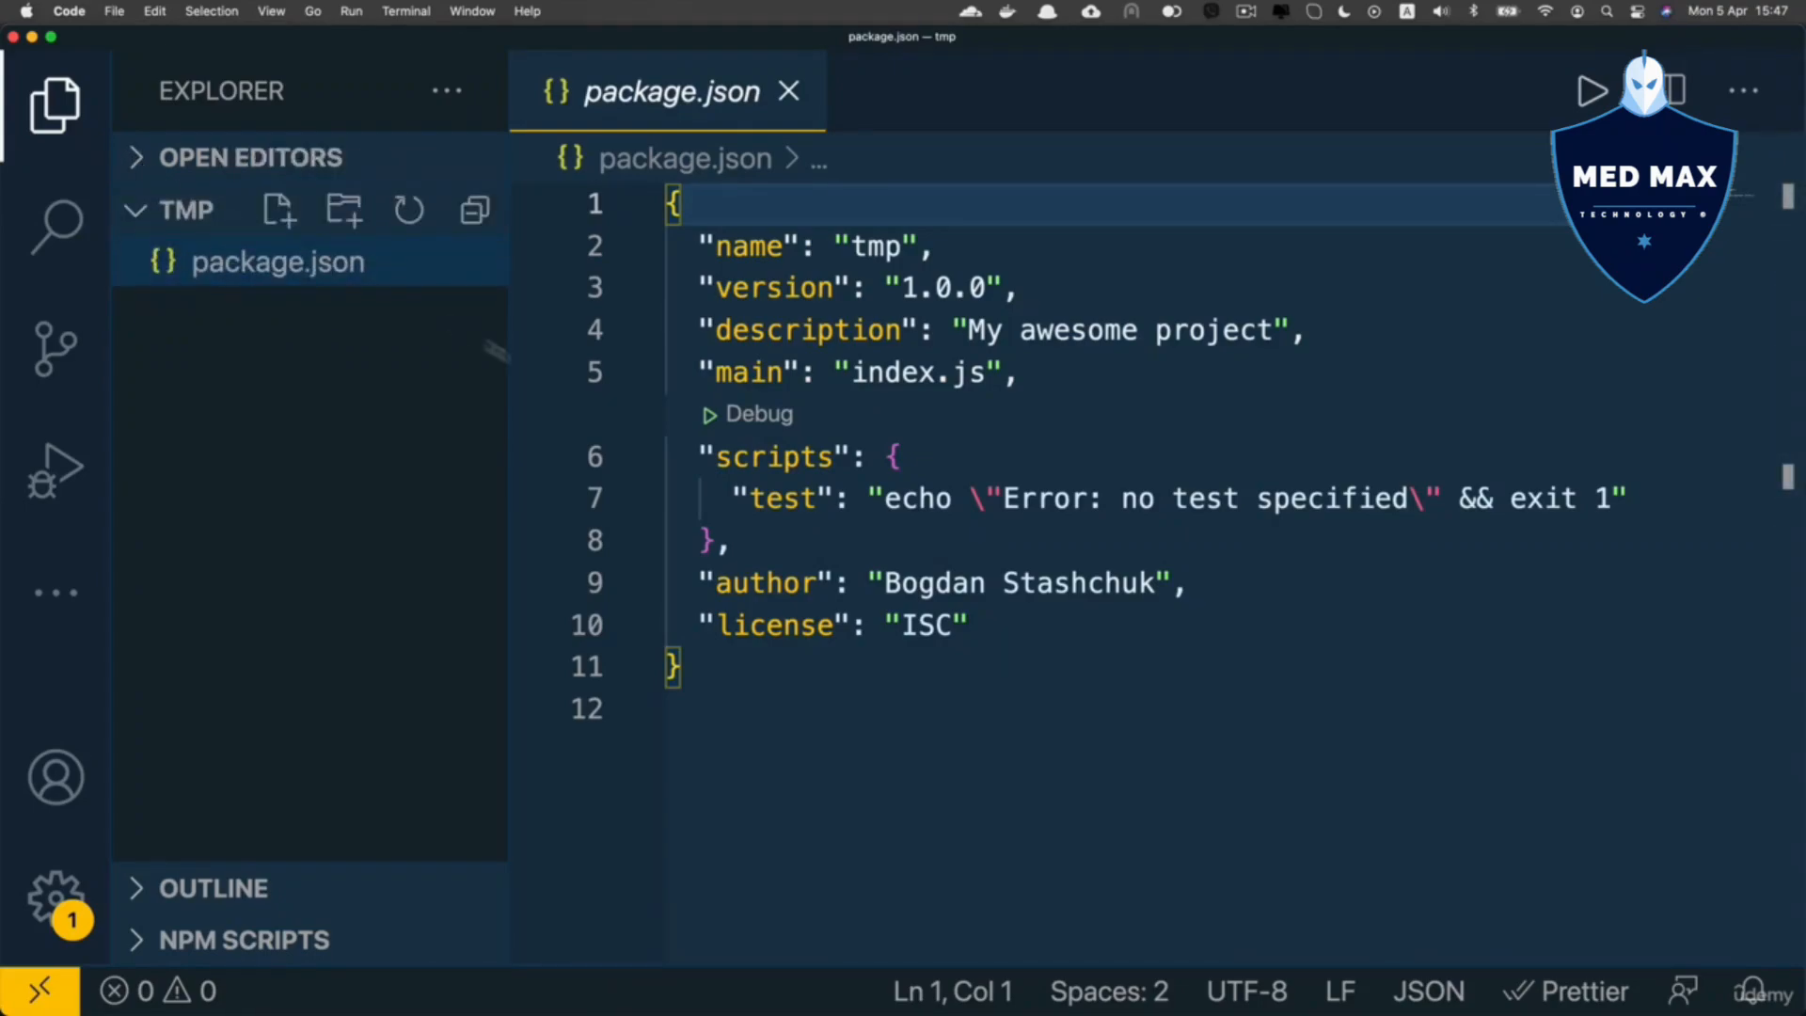
mouse_move(749, 244)
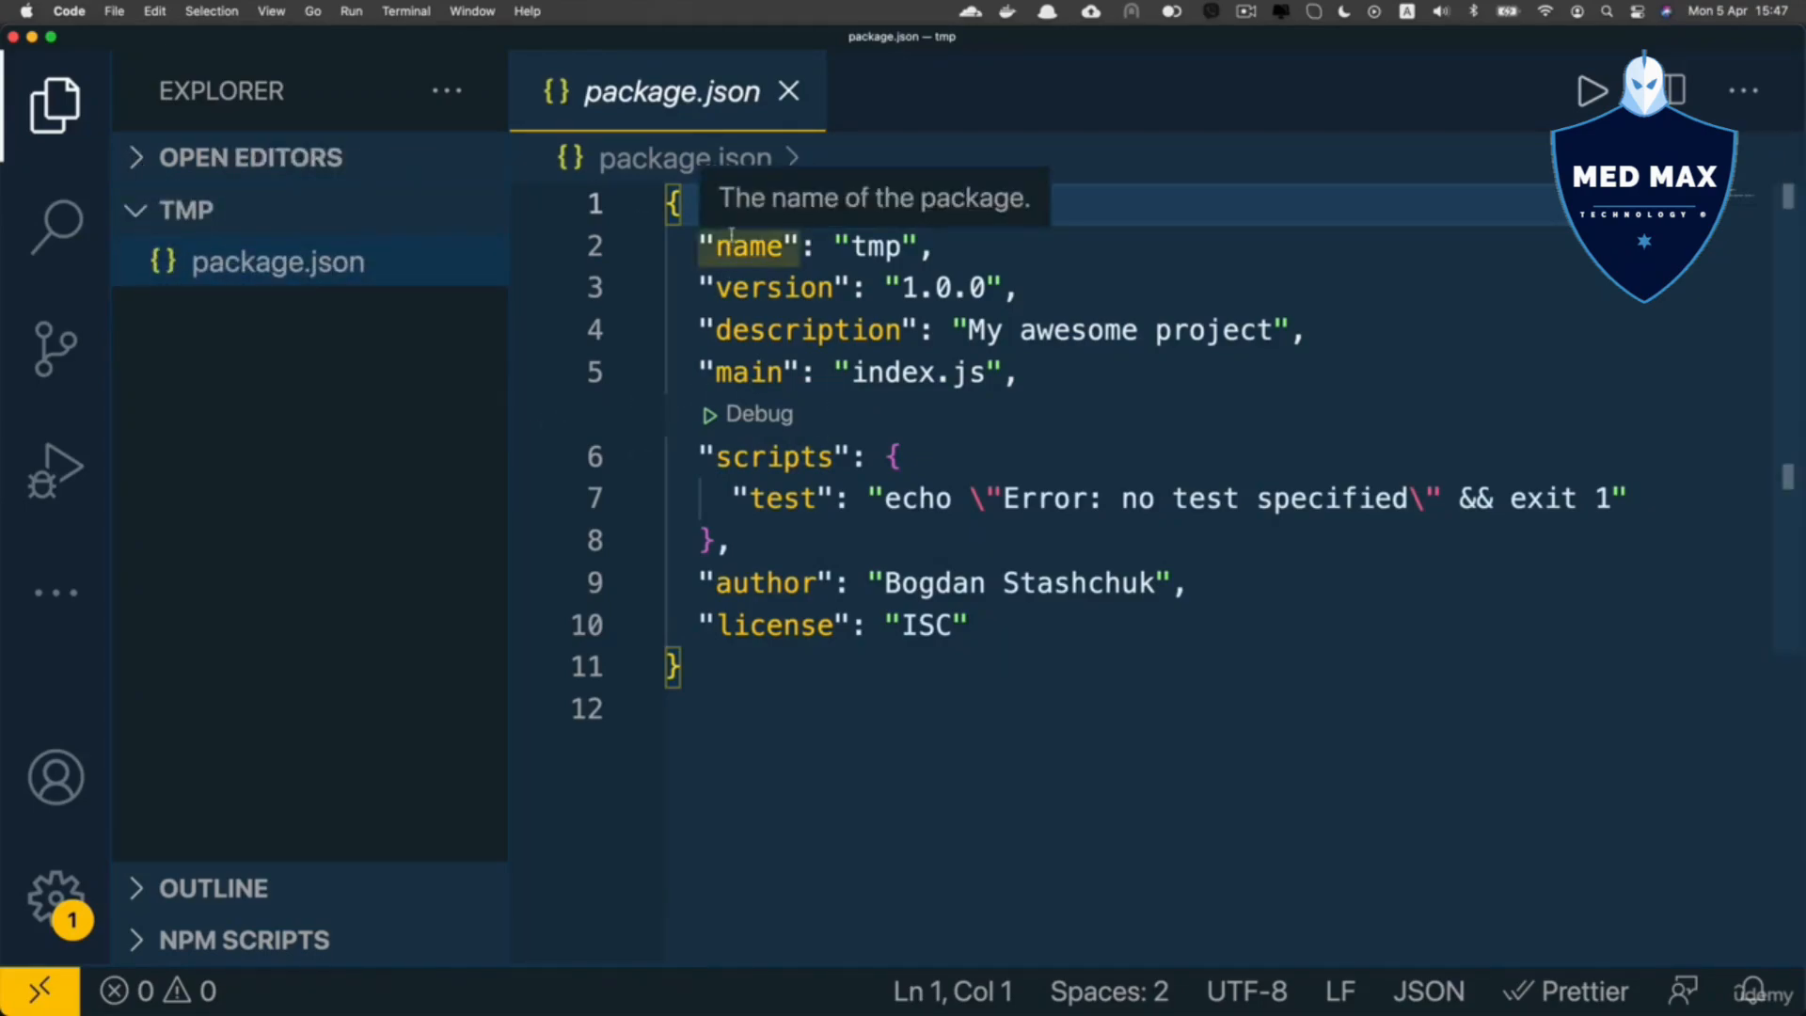